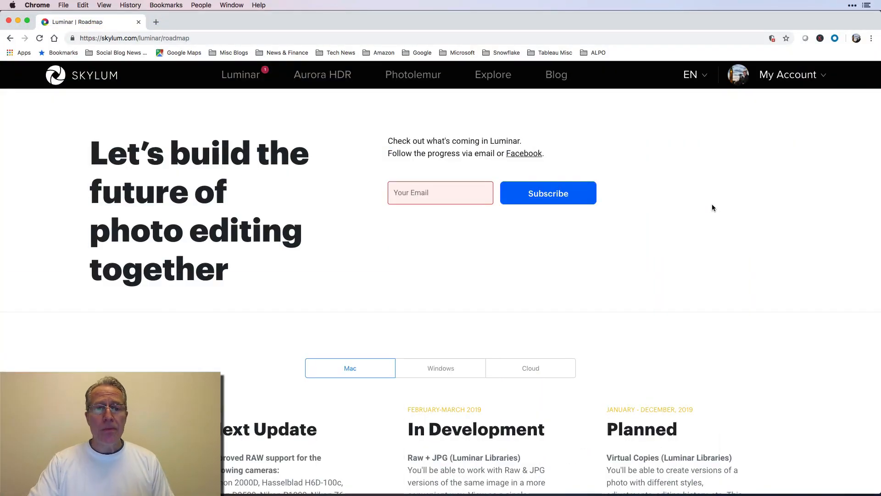
pyautogui.moveTo(323, 252)
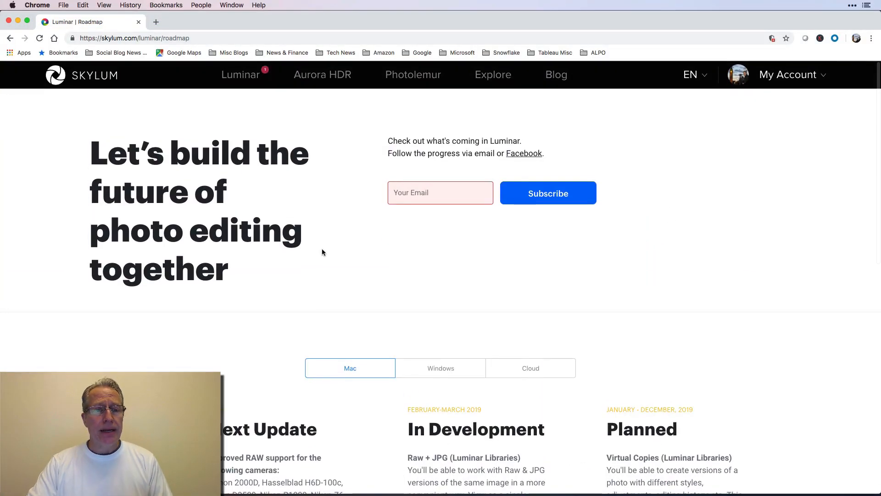
# - Scroll the Skylum Luminar roadmap and highlight Virtual Copies under Planned
pyautogui.click(137, 38)
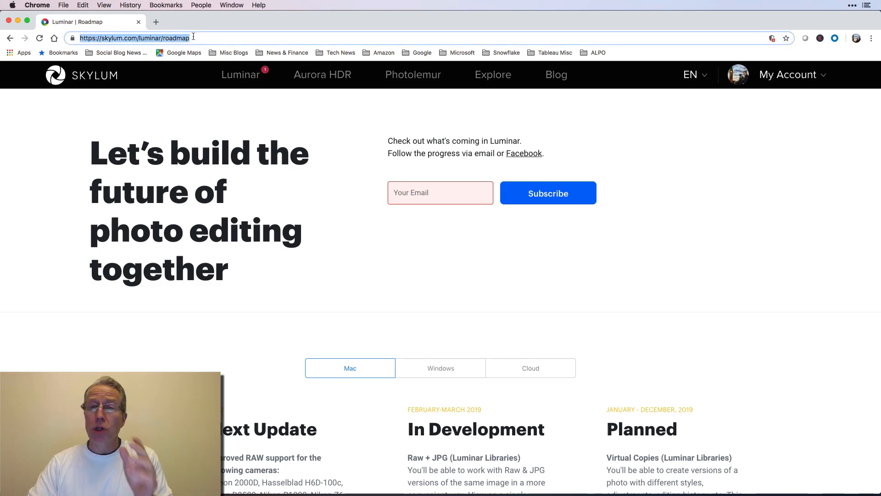
pyautogui.scroll(-3)
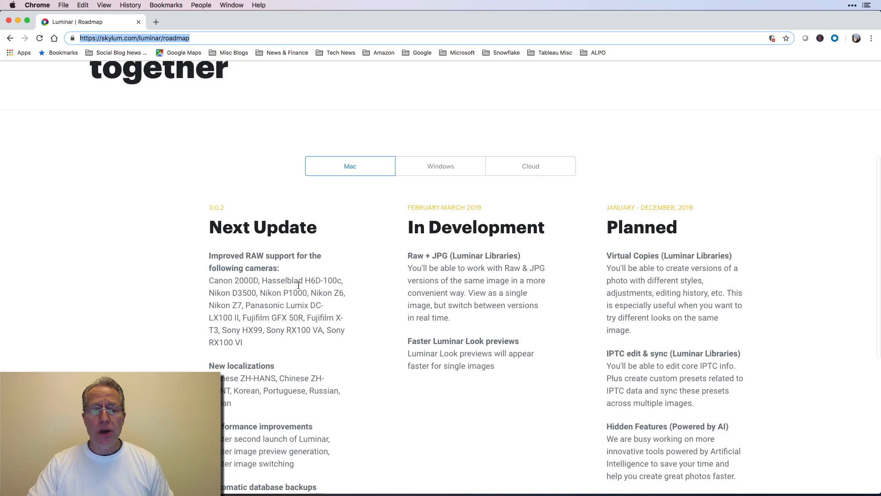
pyautogui.scroll(-3)
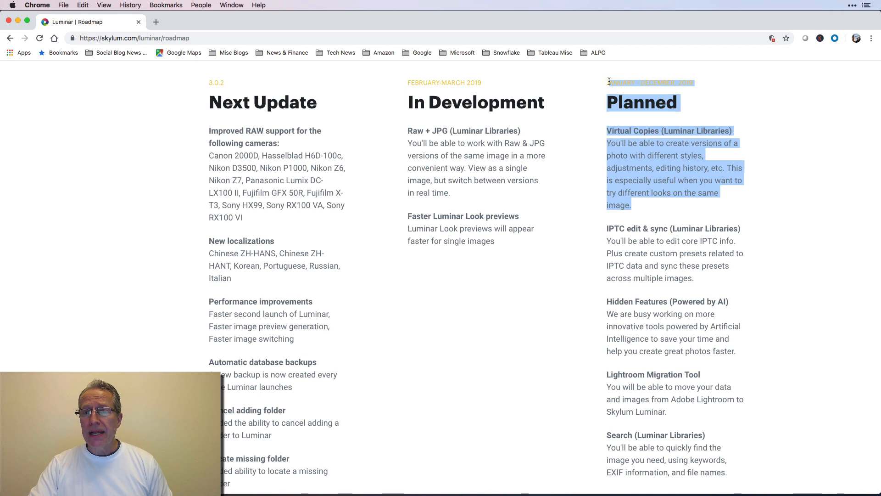
pyautogui.click(627, 192)
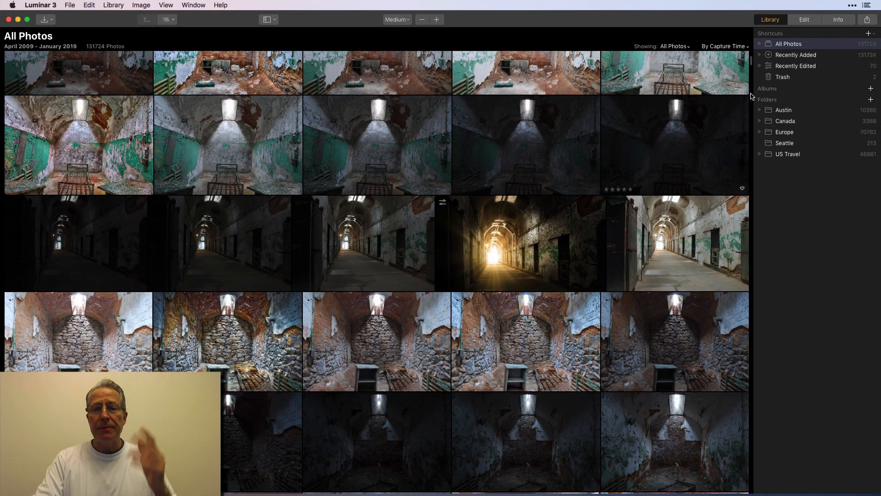
pyautogui.moveTo(833, 127)
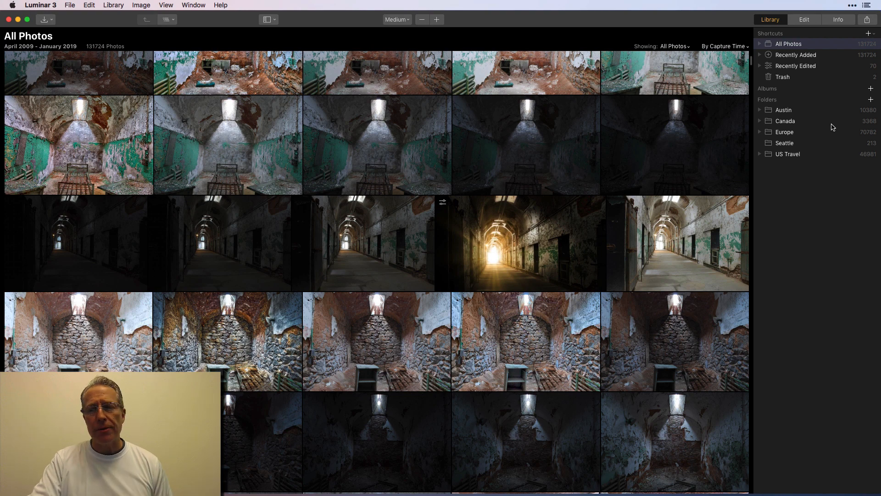
pyautogui.moveTo(872, 102)
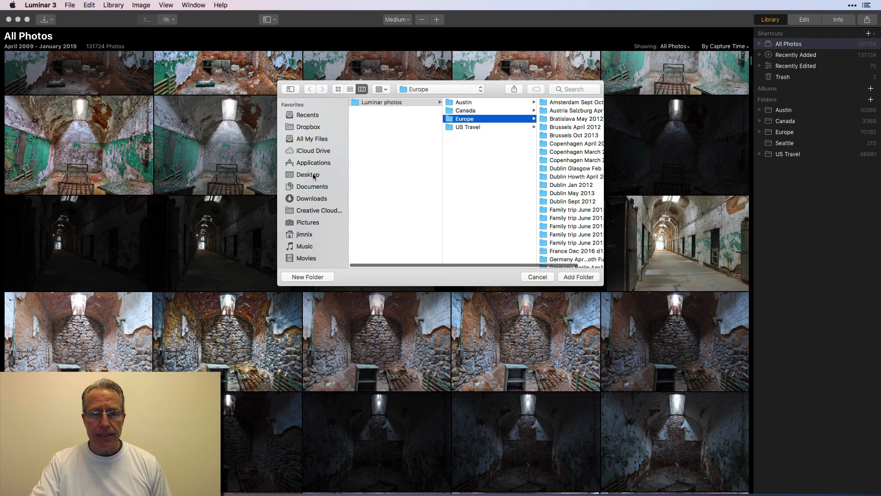
# - Add the Desktop's Virtual Copy Demo folder and select the waterfront buildings photo
pyautogui.click(308, 174)
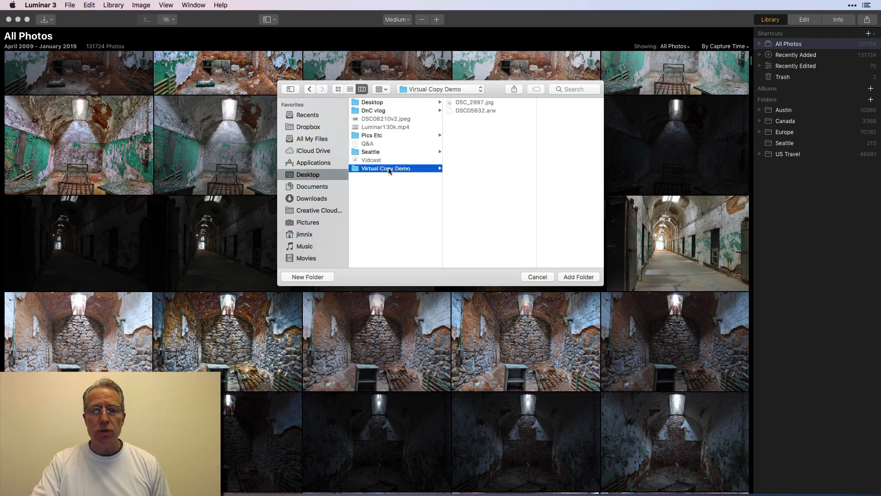
pyautogui.click(537, 277)
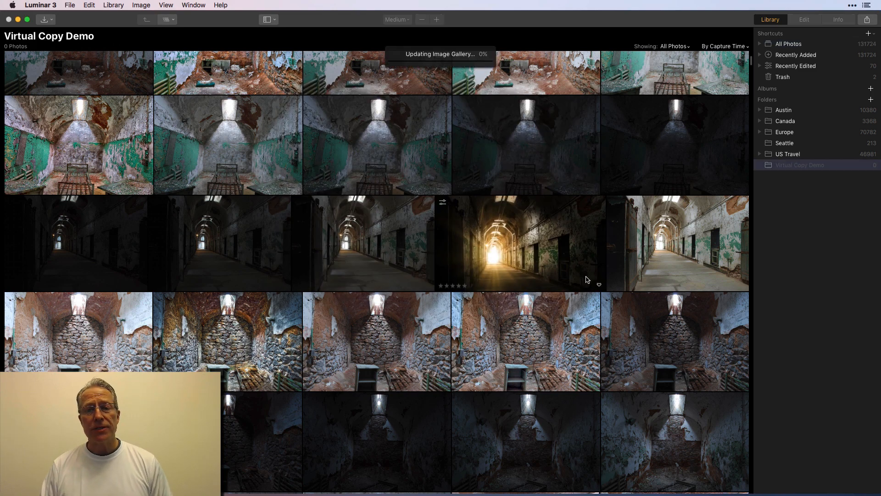
pyautogui.click(799, 165)
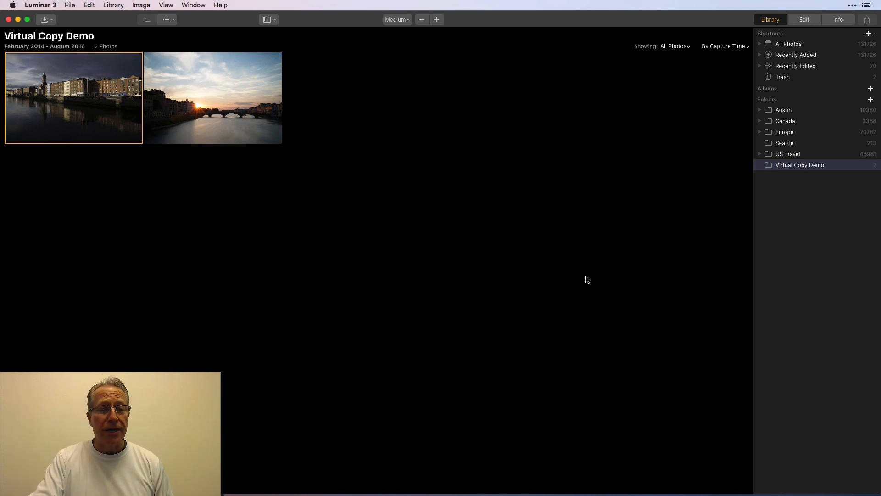
pyautogui.moveTo(97, 120)
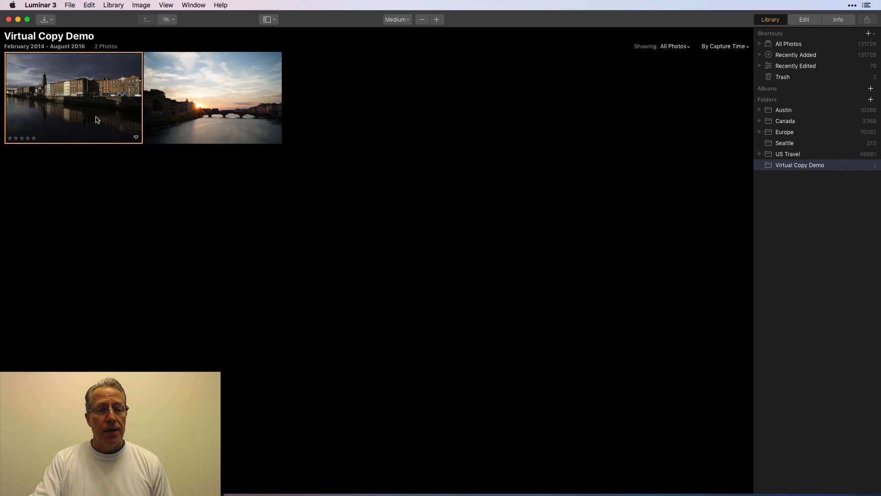
pyautogui.click(208, 105)
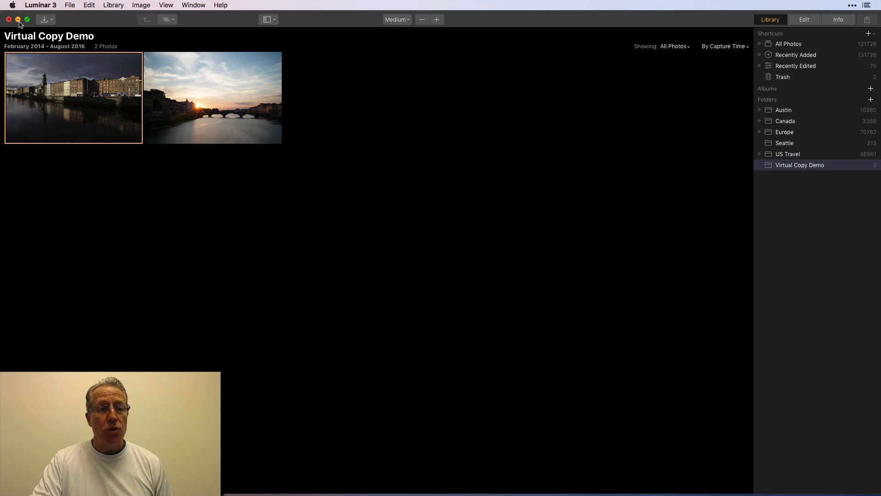
# - Duplicate DSC_2997.jpg and DSC05632.arw inside the Desktop's Virtual Copy Demo folder
pyautogui.click(18, 19)
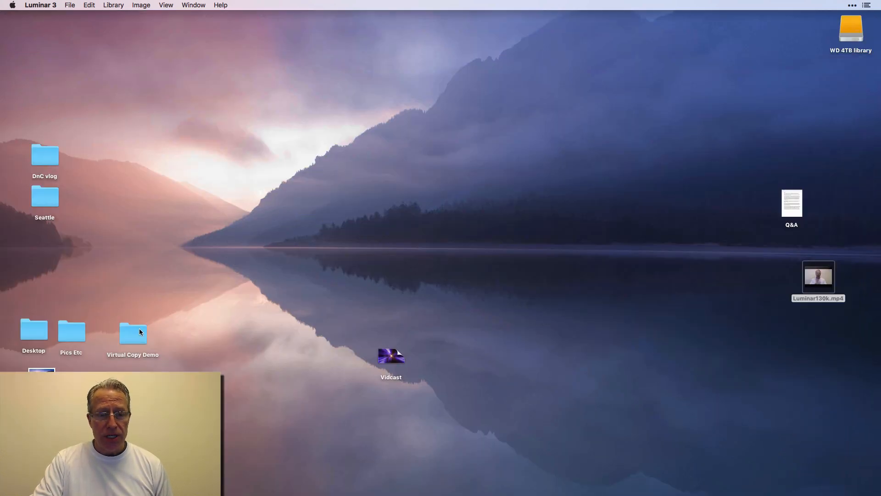
pyautogui.doubleClick(133, 333)
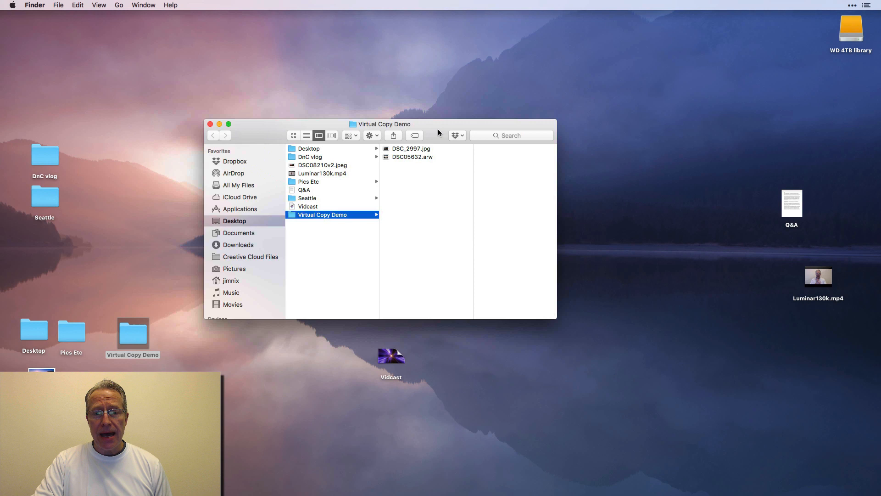
pyautogui.click(410, 148)
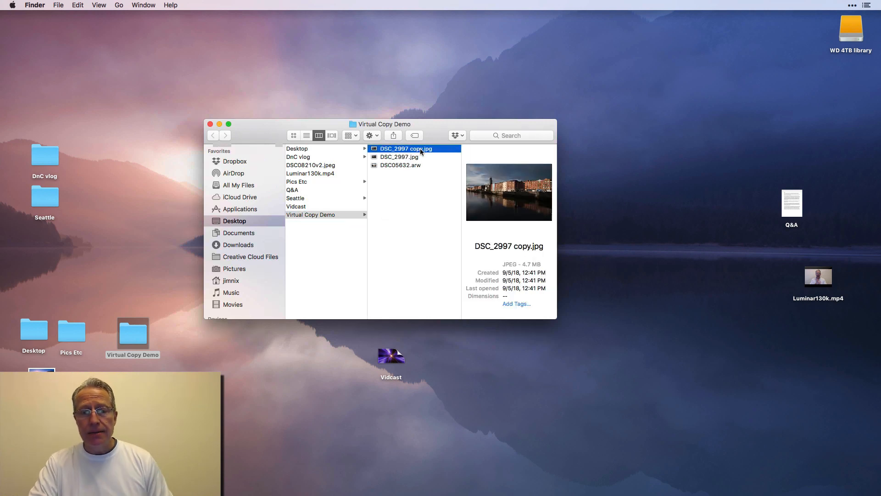
pyautogui.click(401, 165)
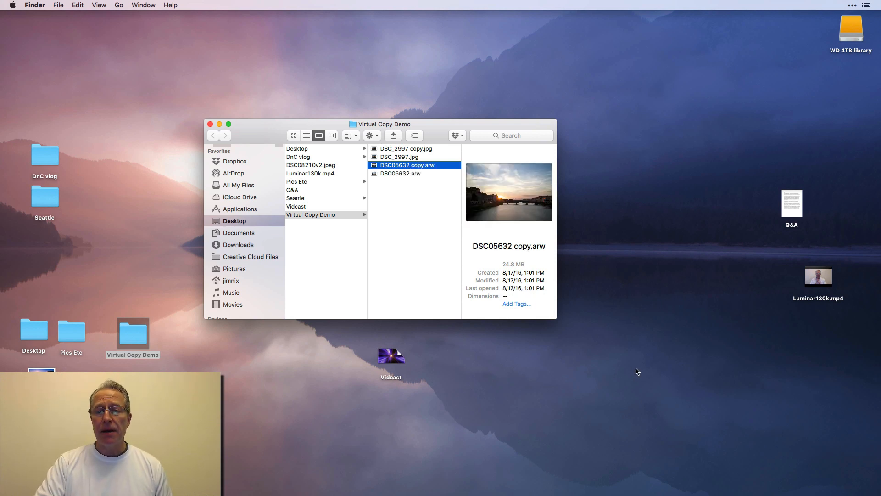
pyautogui.moveTo(497, 266)
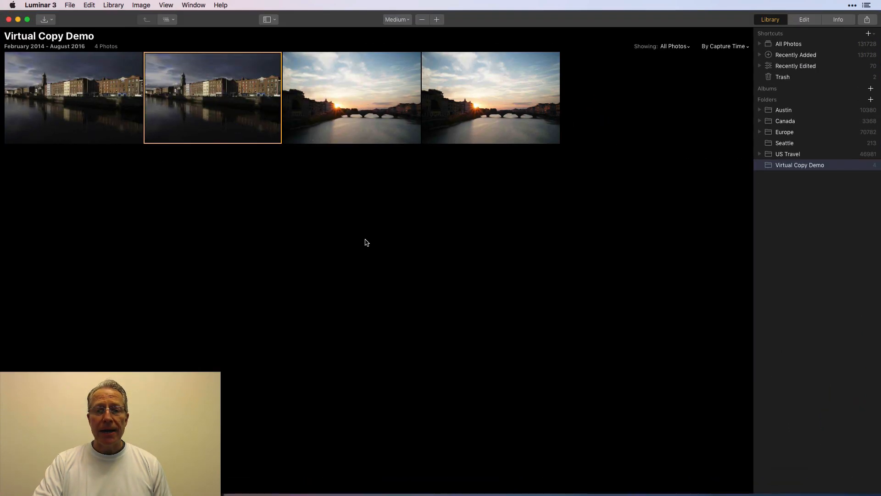
pyautogui.moveTo(380, 283)
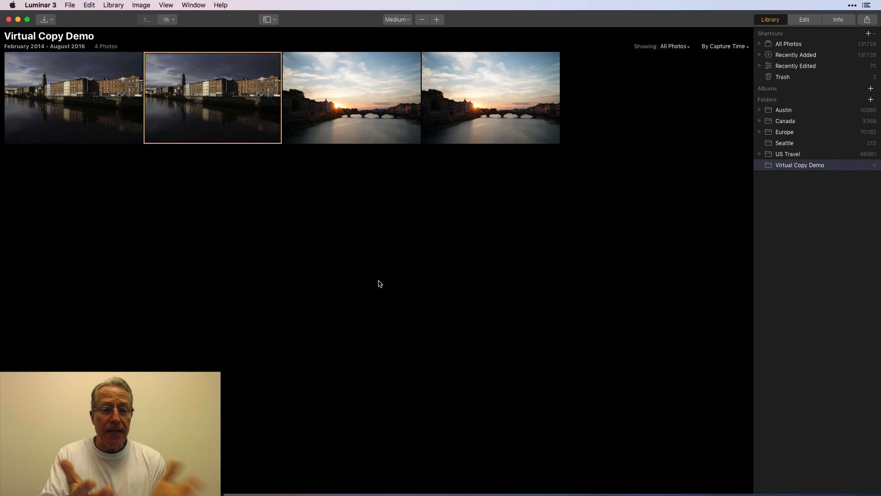
# - Browse the four thumbnails: two waterfront buildings photos and the sunset bridge photos
pyautogui.click(73, 98)
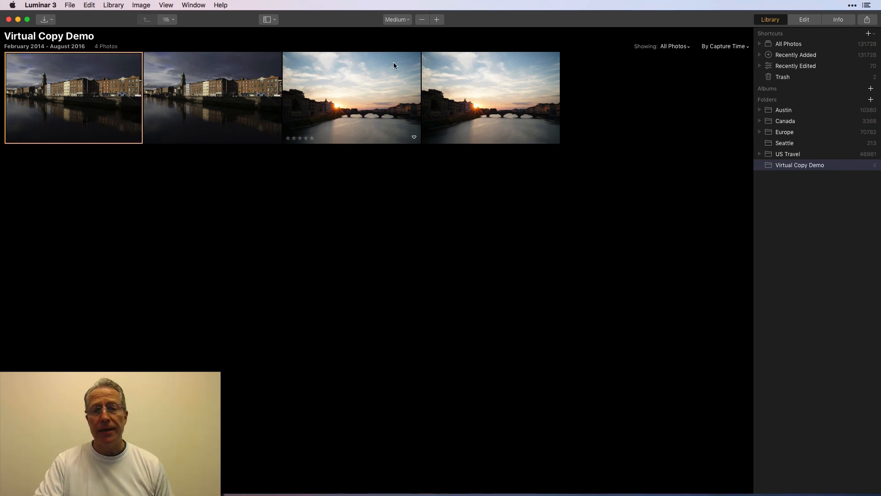
pyautogui.moveTo(709, 92)
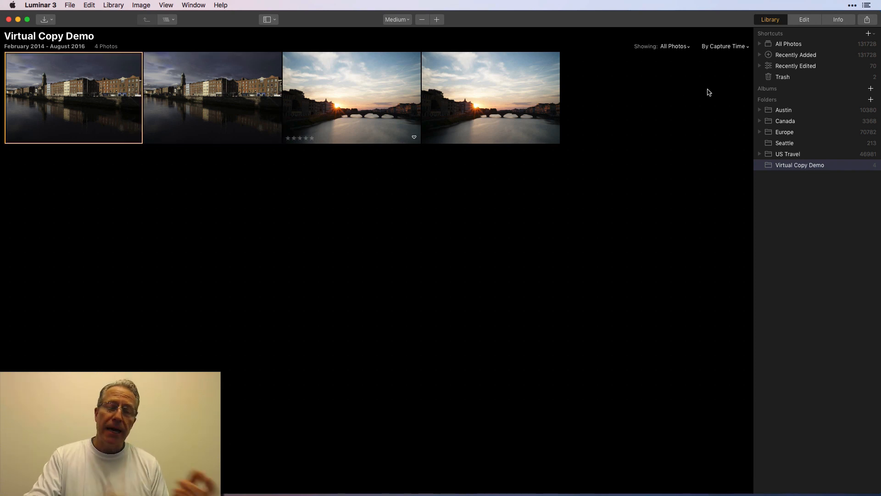
pyautogui.click(213, 96)
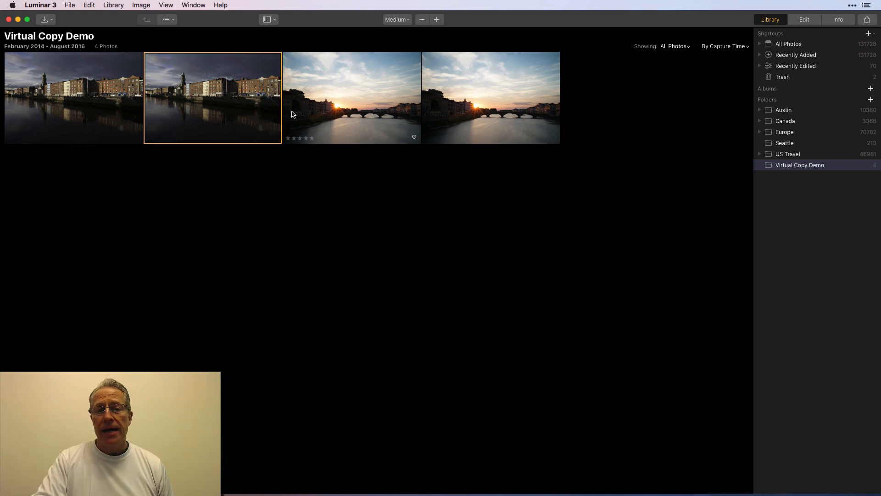
pyautogui.click(352, 97)
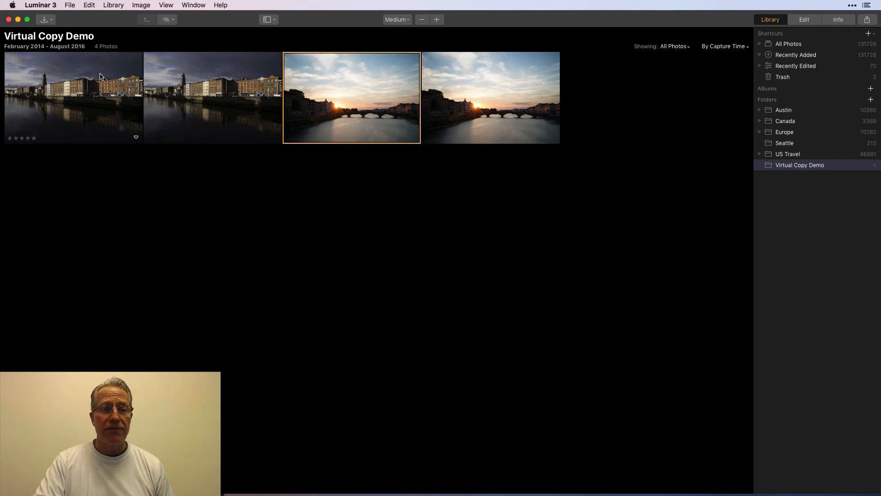
pyautogui.click(74, 96)
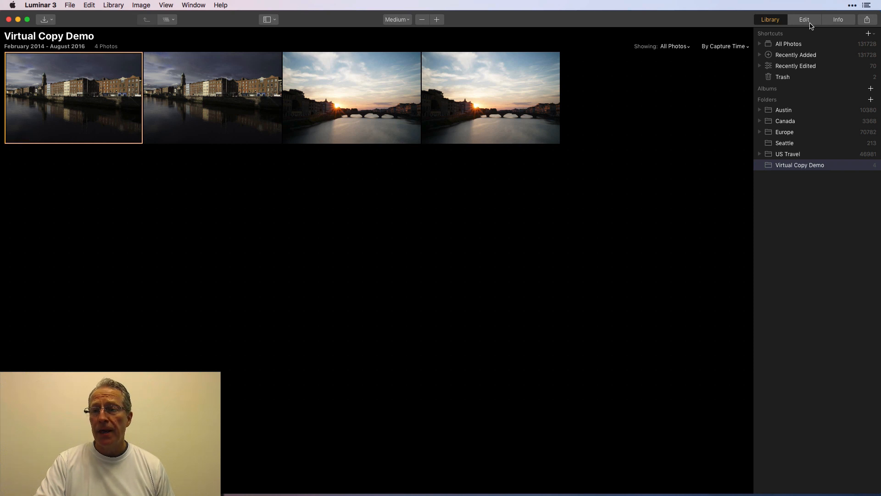
# - Check each thumbnail's file name in the Info panel, then return to Finder
pyautogui.click(838, 20)
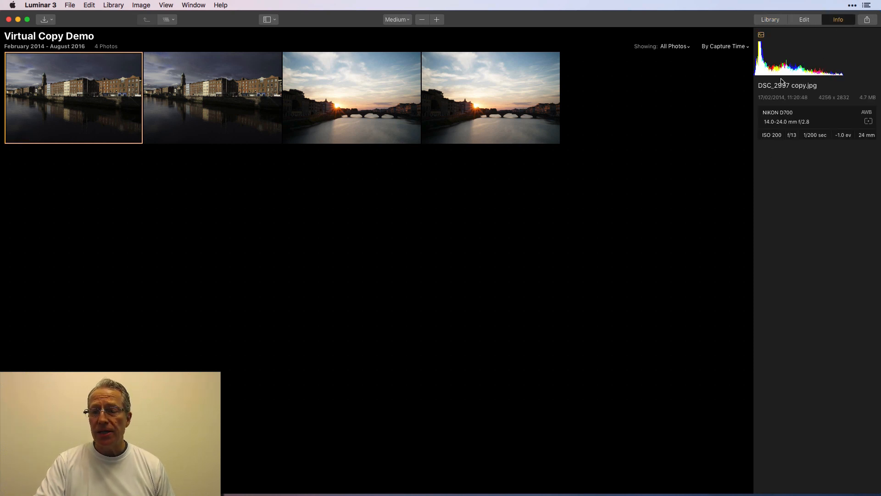
pyautogui.click(238, 111)
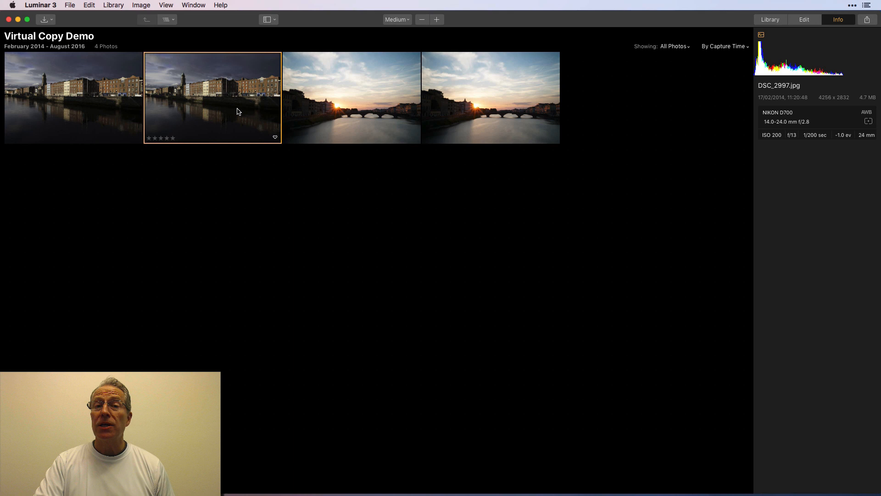
pyautogui.click(344, 110)
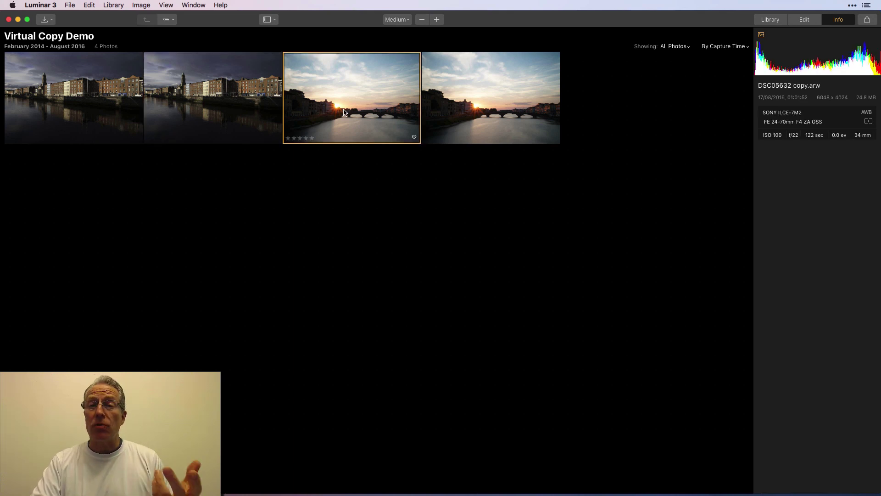
pyautogui.click(479, 108)
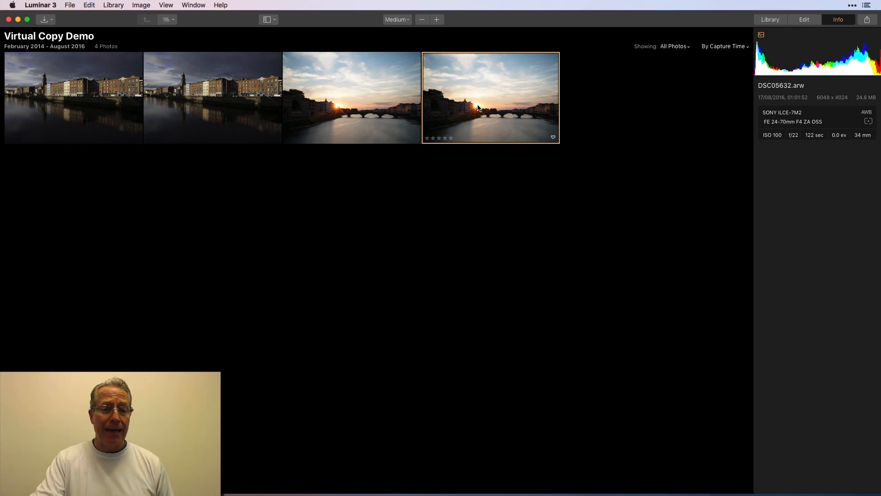
pyautogui.click(94, 99)
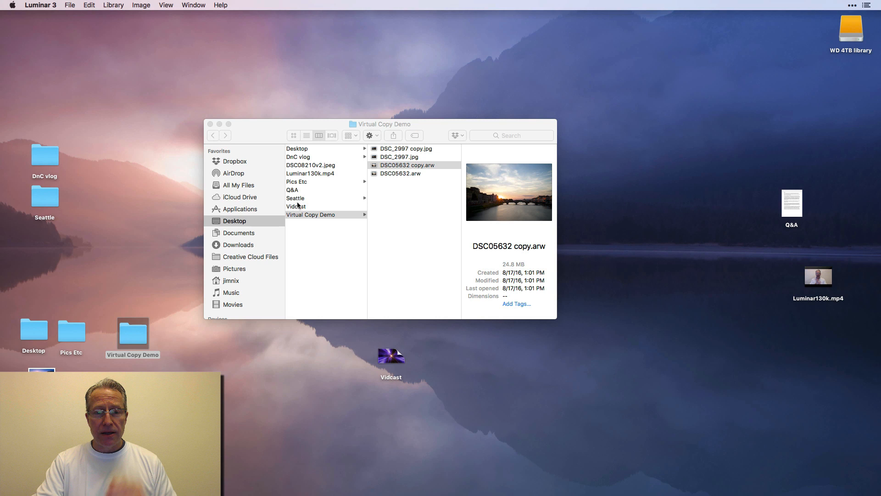
# - Duplicate DSC_2997 again into 'DSC_2997 copy 2.jpg', close the folder, and open Trash
pyautogui.click(403, 157)
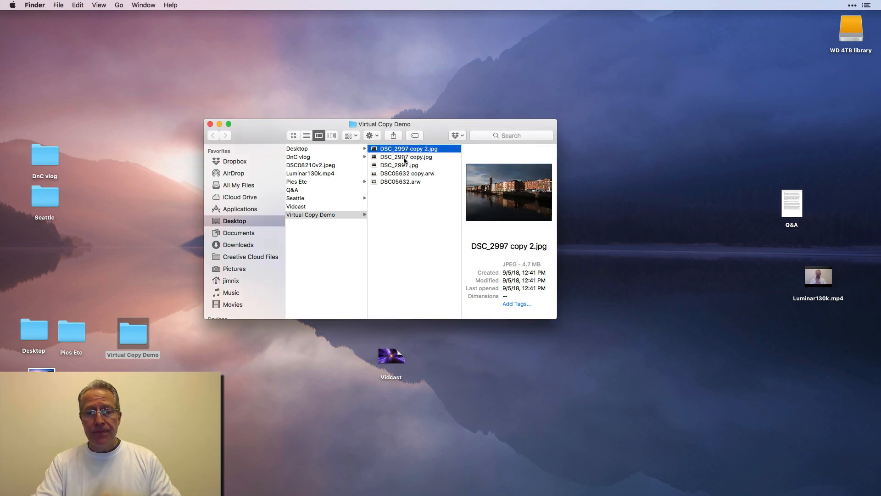
pyautogui.click(210, 124)
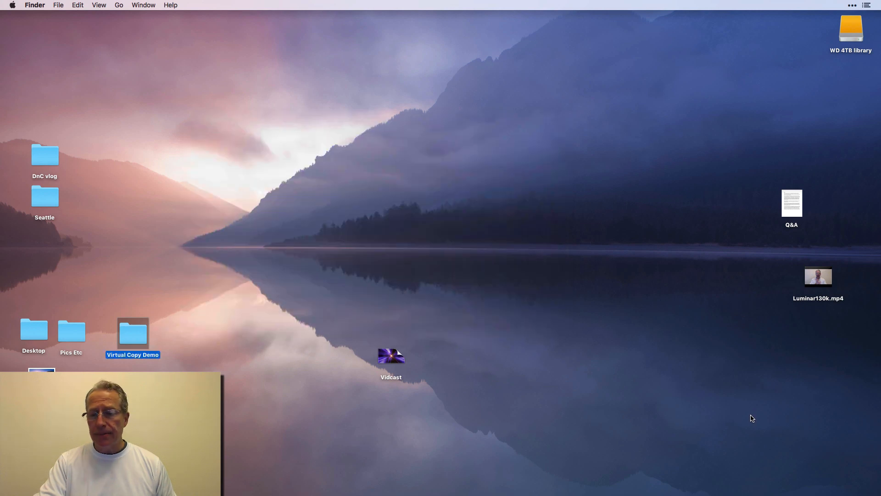
pyautogui.click(857, 480)
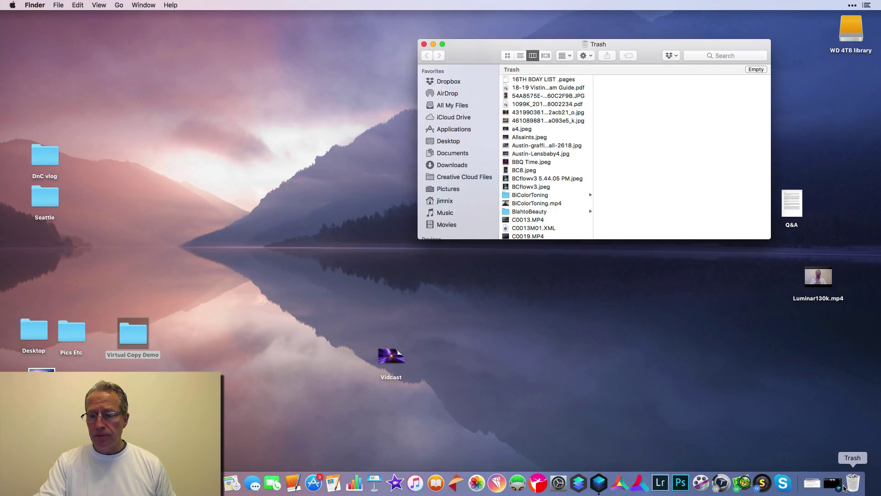